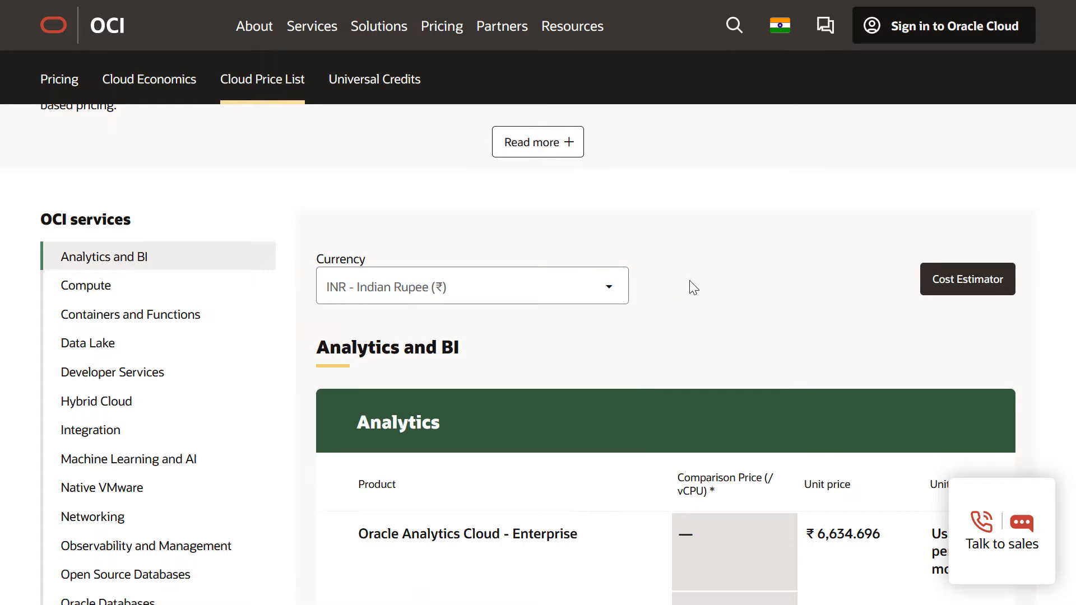
Step: Scroll the Cloud Price List from Analytics and BI down to the Compute Bare Metal rupee prices
scroll("down", 3)
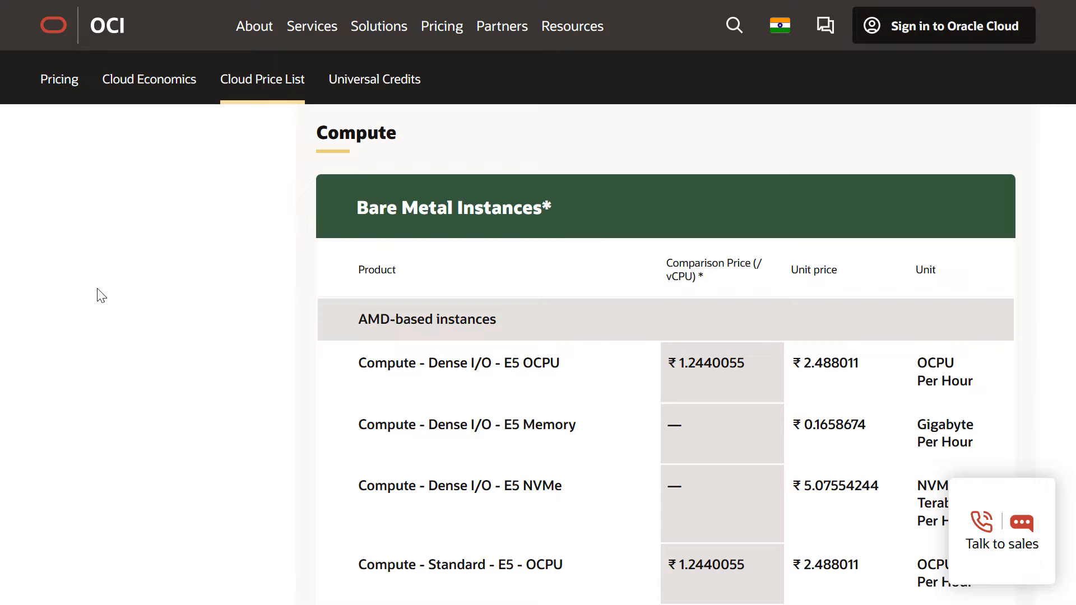
scroll("down", 3)
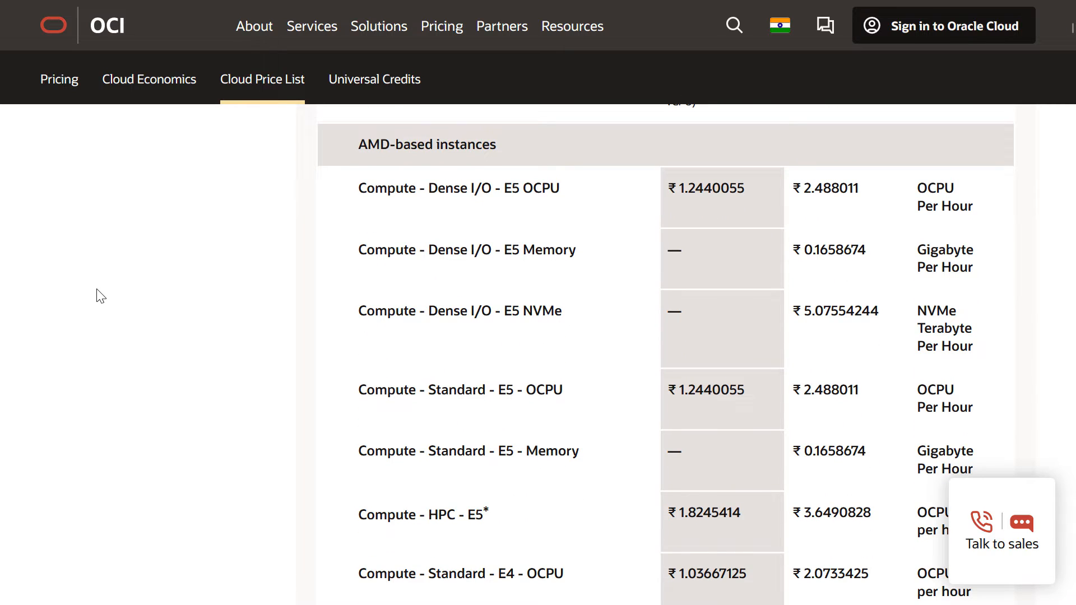
scroll("down", 3)
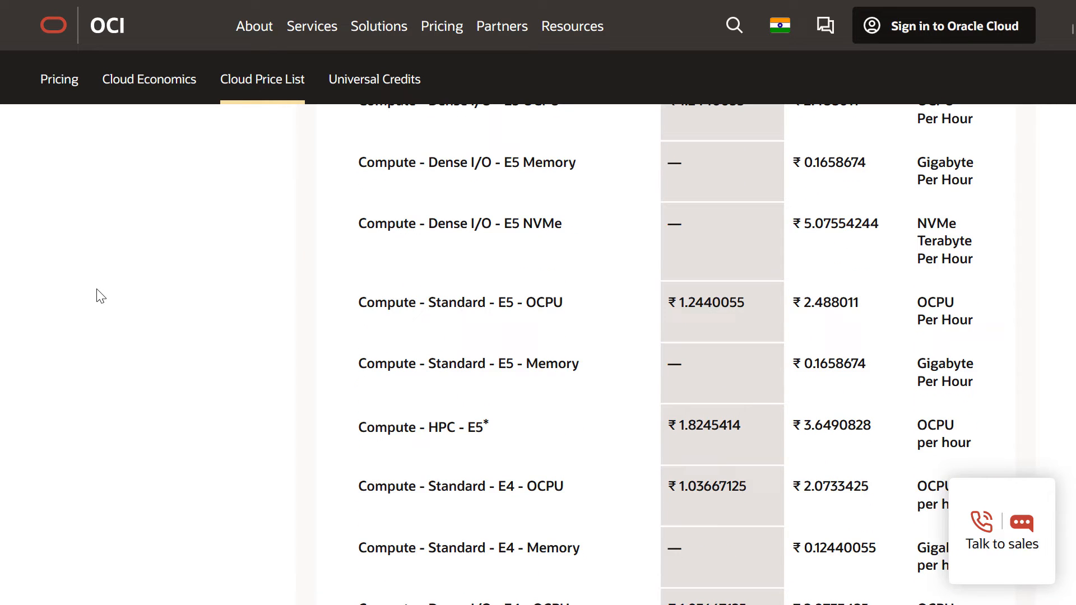
scroll("down", 3)
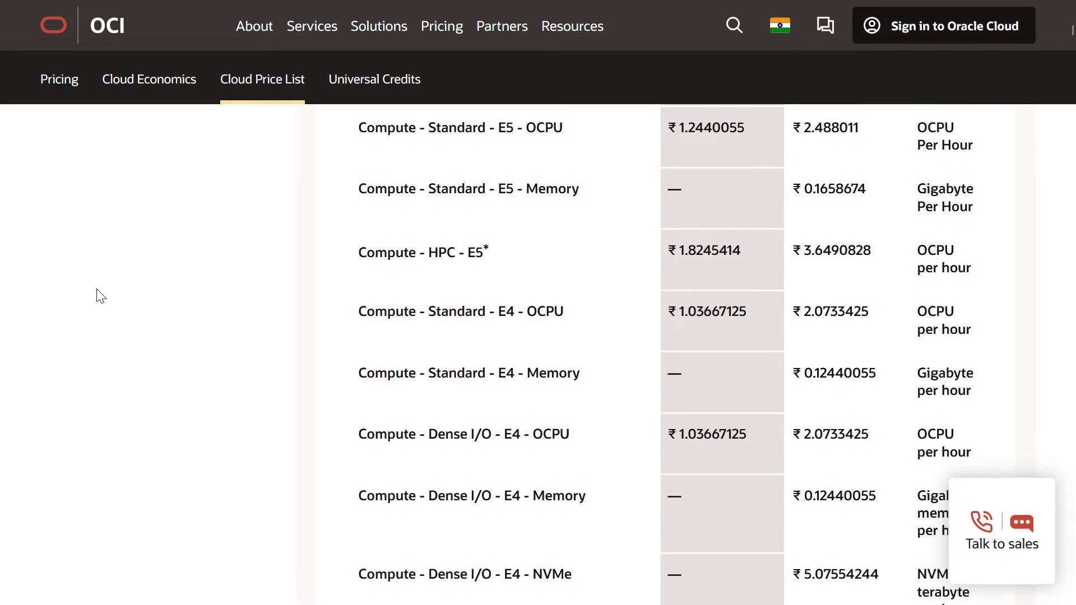
scroll("down", 3)
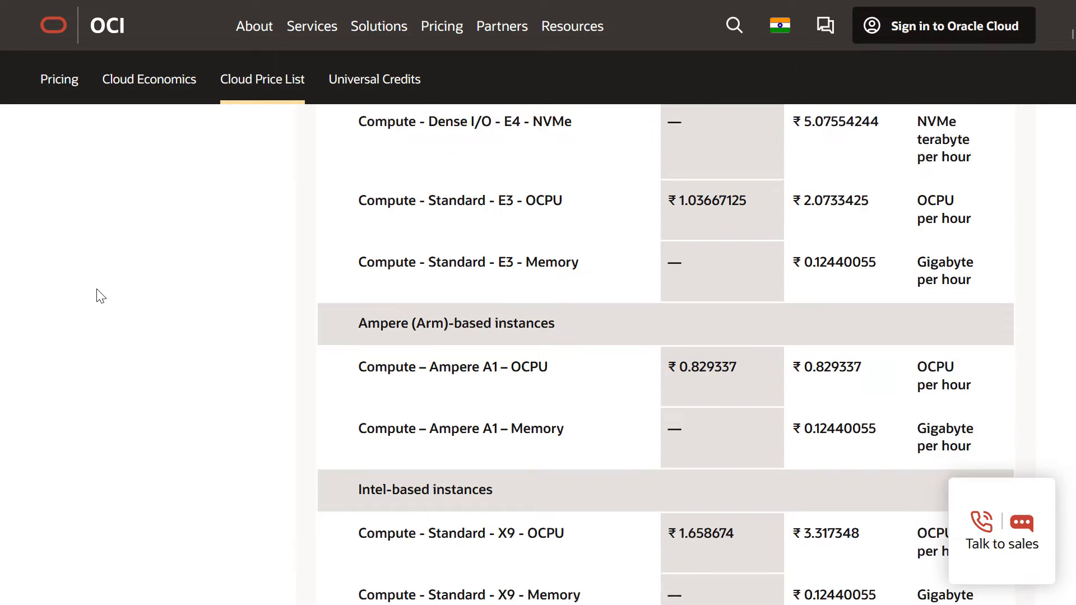
scroll("down", 3)
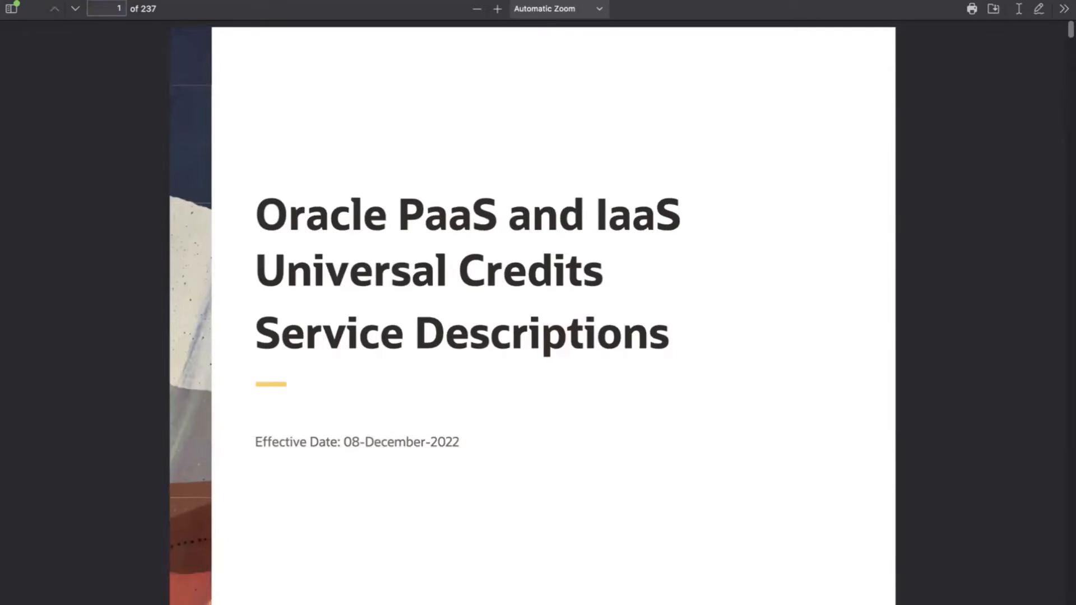
Step: Scroll the Universal Credits PDF and jump to page 157 for the OCPU Per Hour definition
scroll("down", 3)
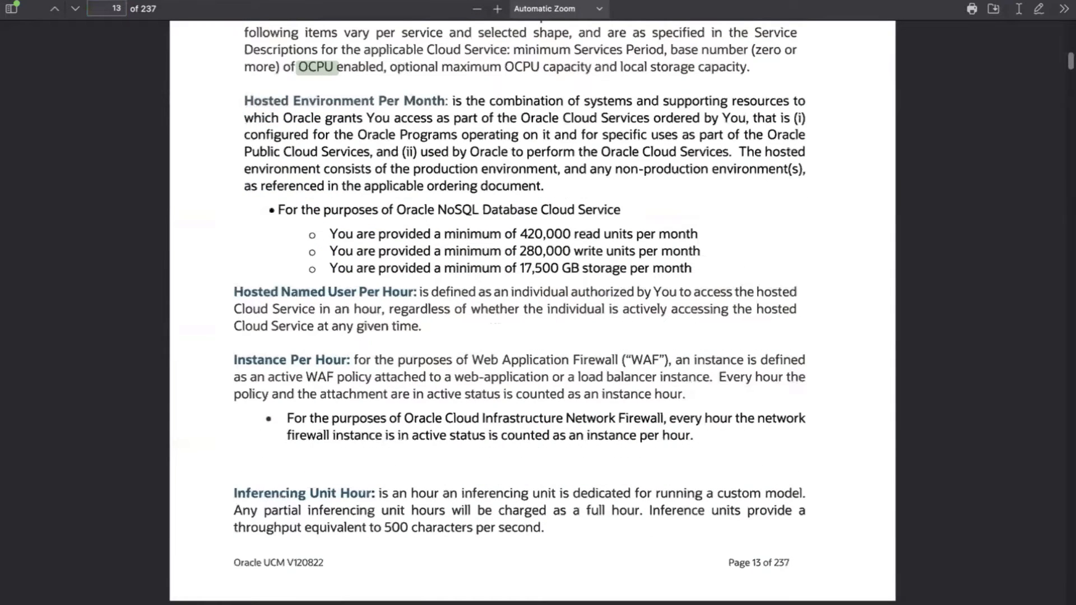
scroll("down", 3)
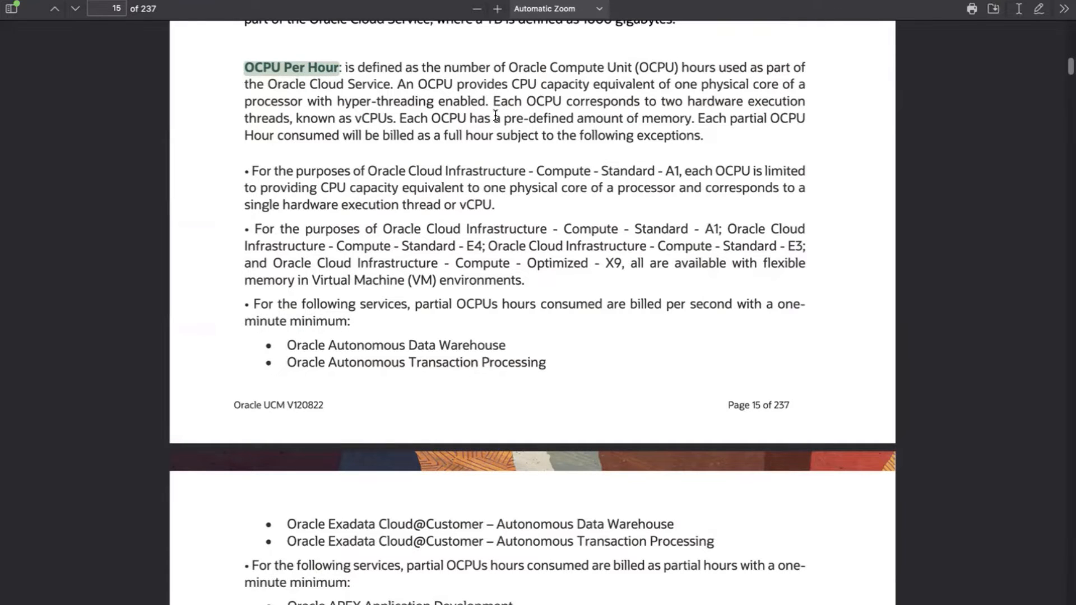
mouse_move(484, 91)
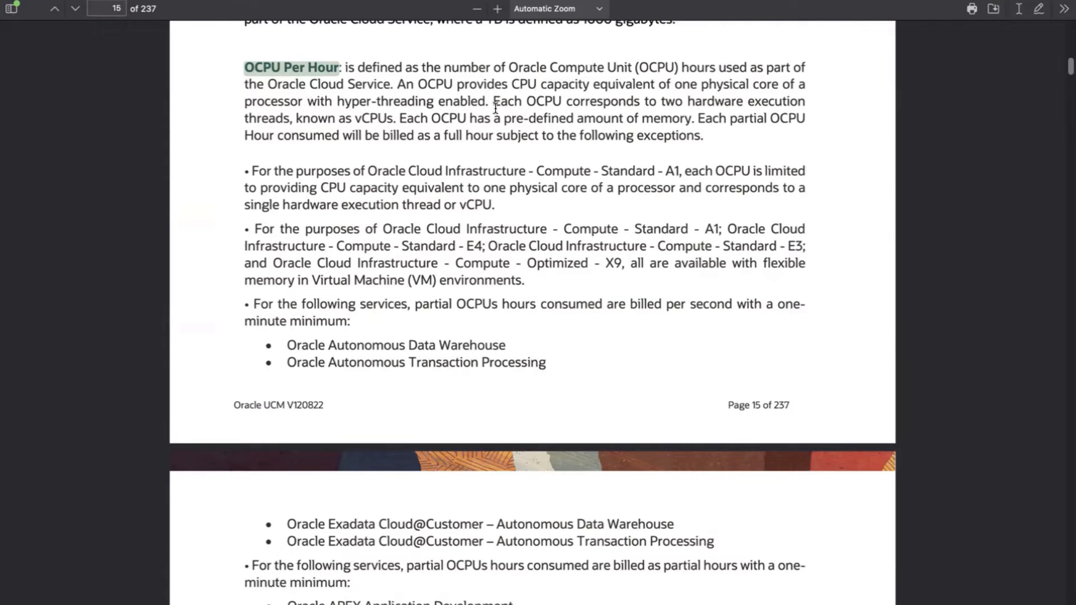
type("157")
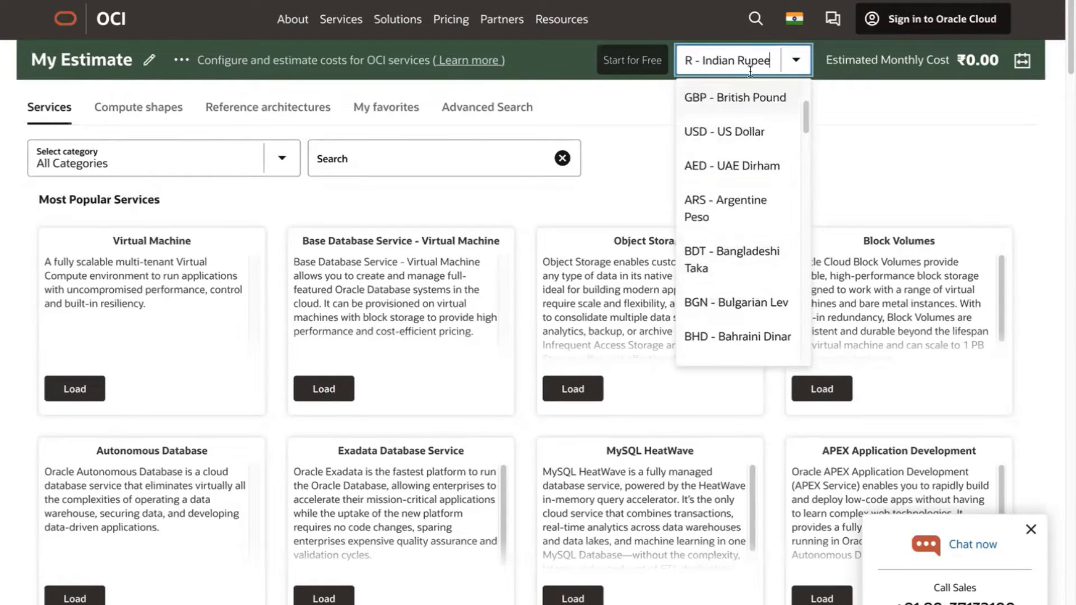
mouse_move(740, 131)
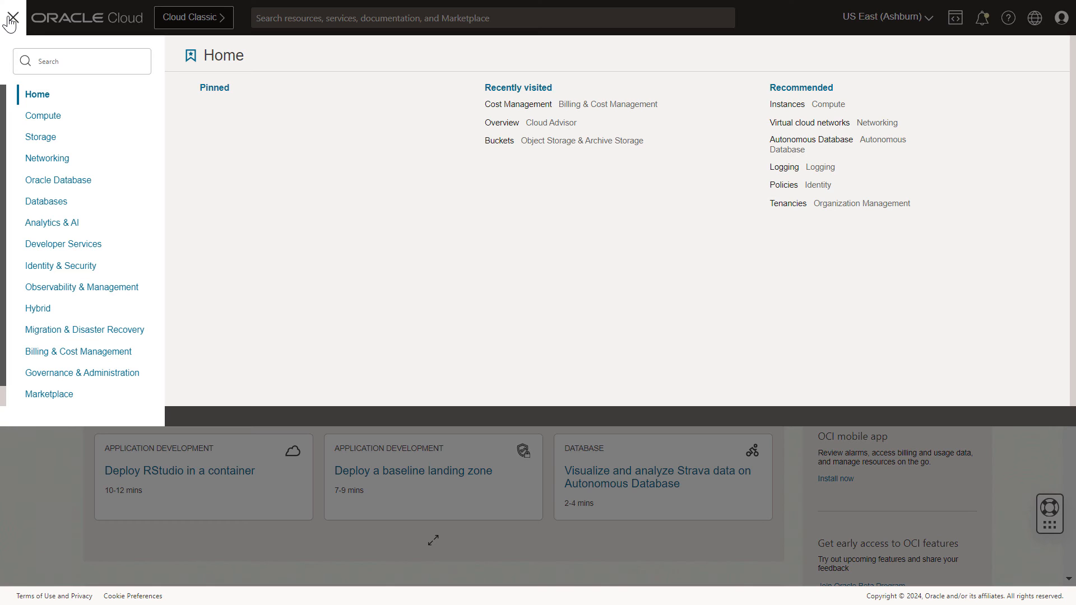
Step: Go to Billing & Cost Management > Cost and Usage Reports in the navigation menu
left_click(78, 352)
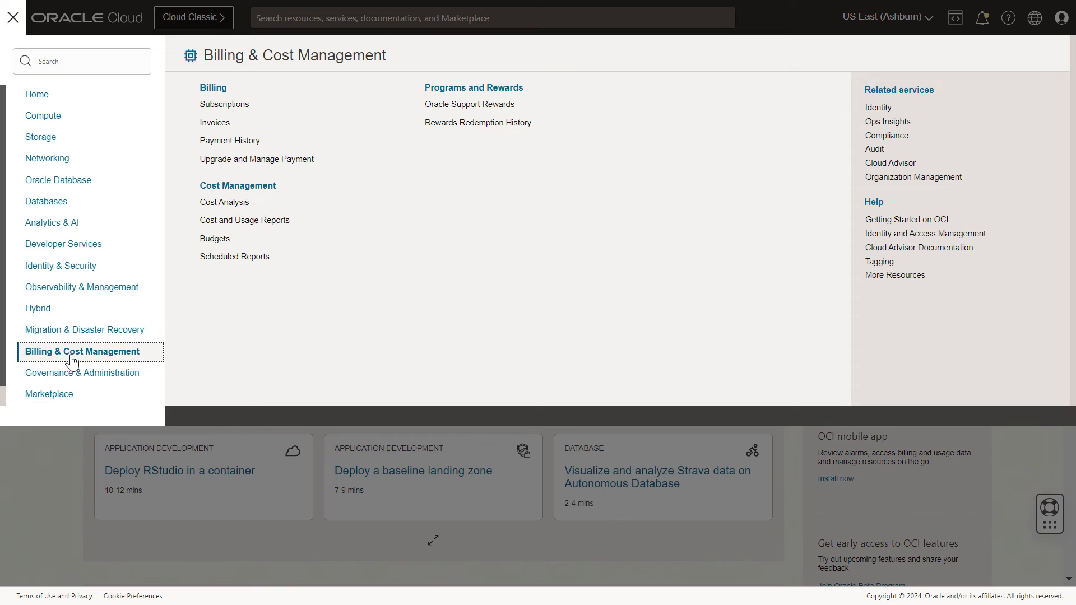
left_click(244, 220)
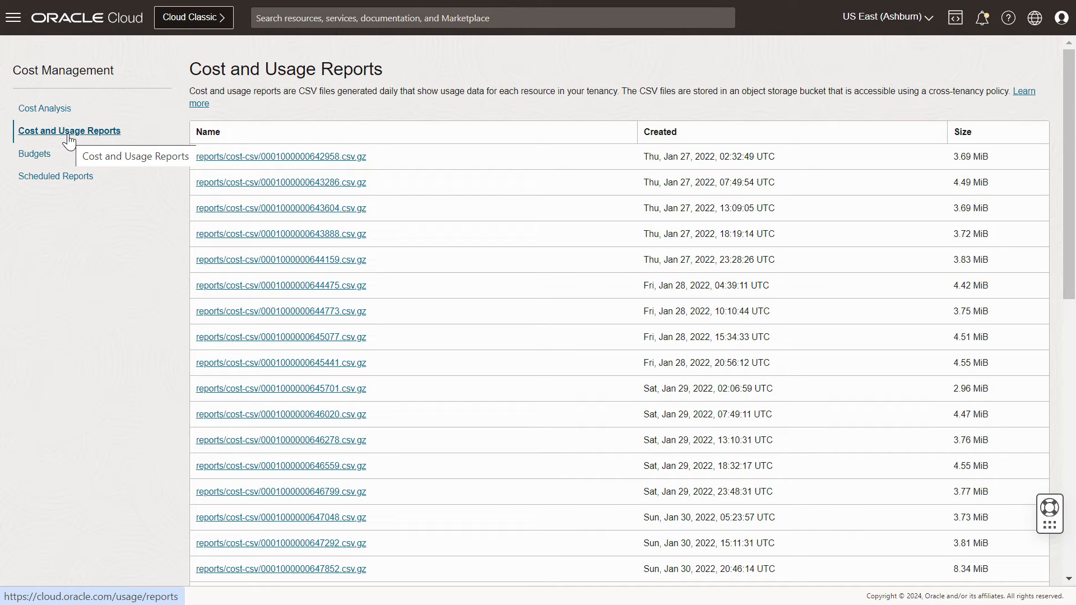
scroll("down", 3)
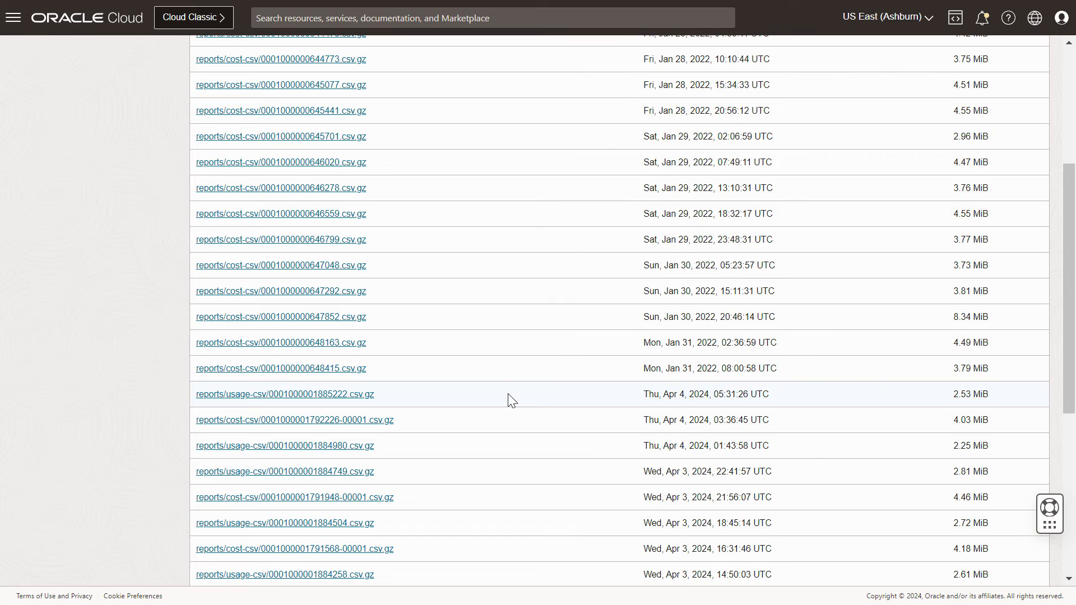
mouse_move(343, 422)
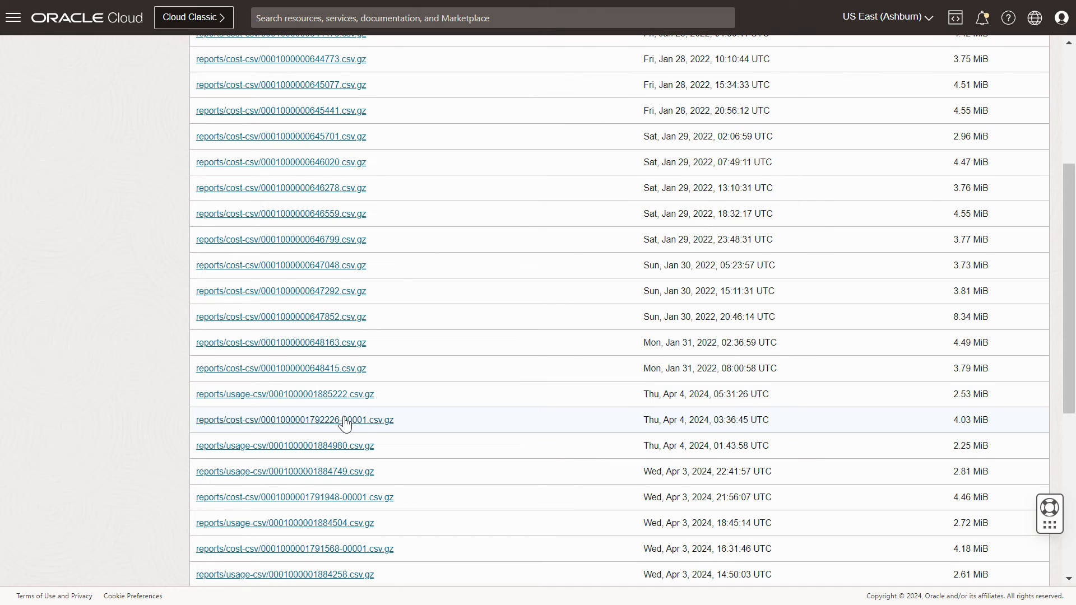
mouse_move(342, 429)
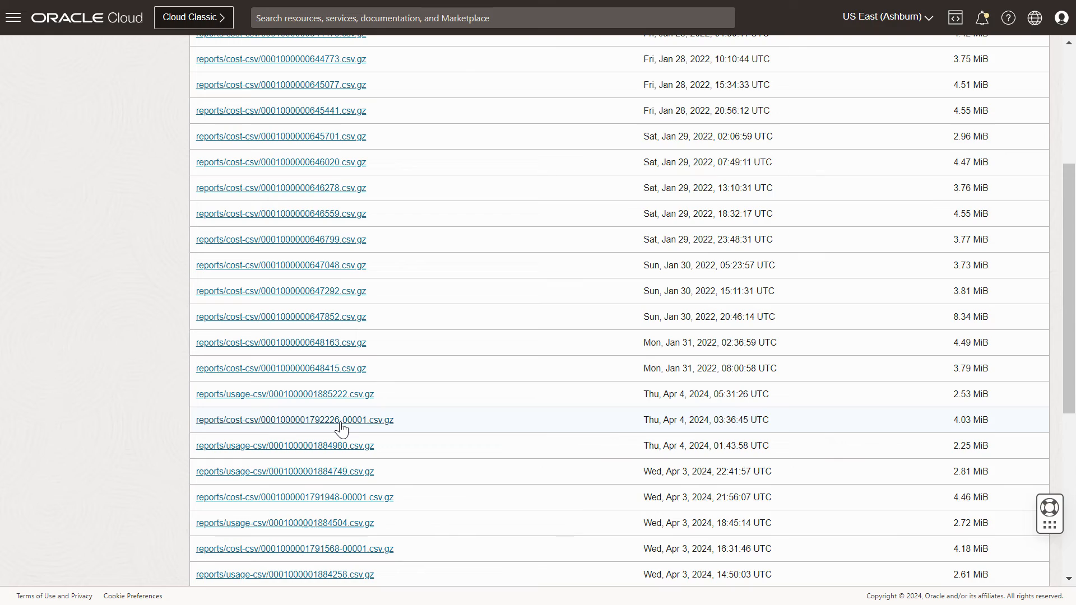
left_click(293, 420)
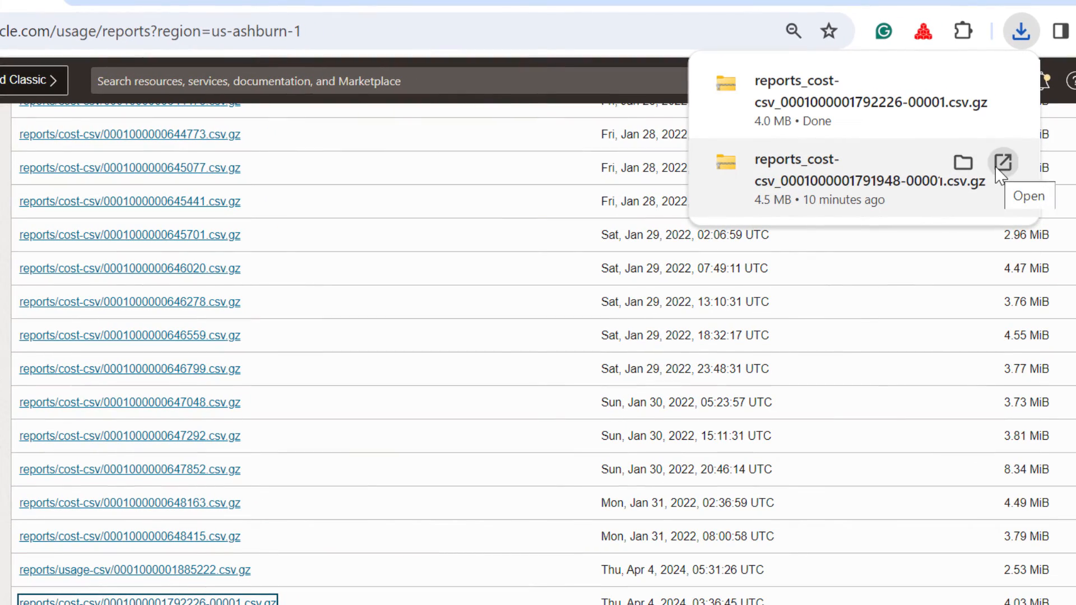
mouse_move(1019, 177)
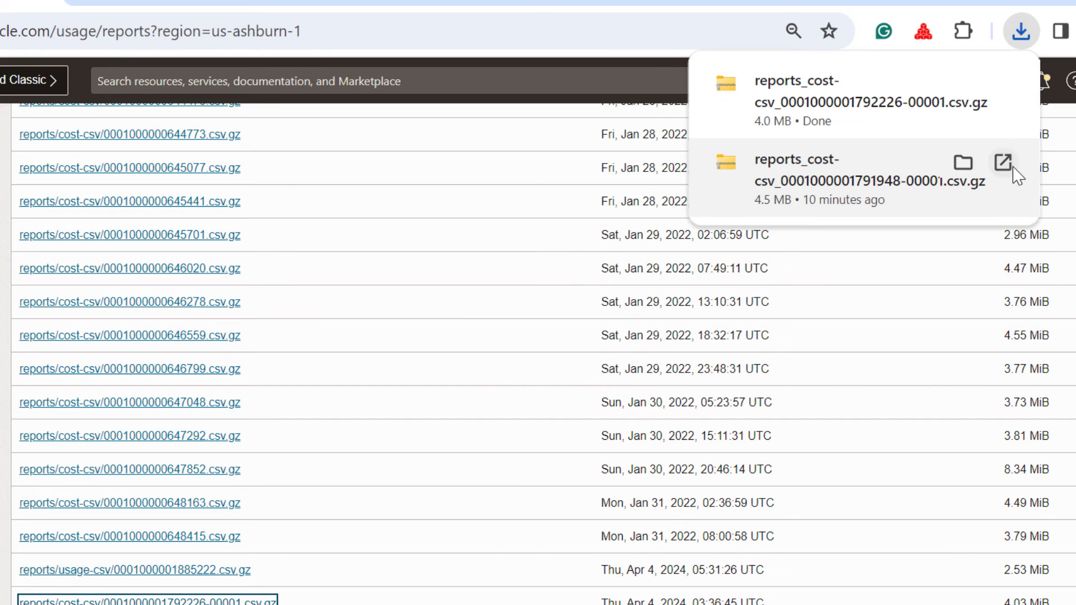
Step: Open the earlier reports_cost-csv file from Chrome's downloads bubble
left_click(1004, 163)
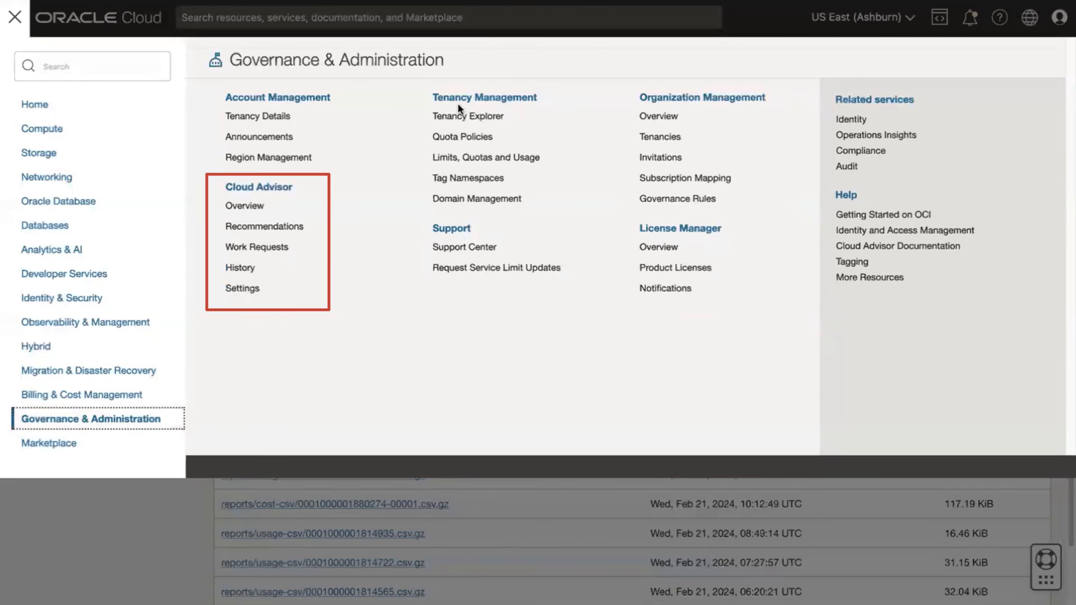
mouse_move(277, 97)
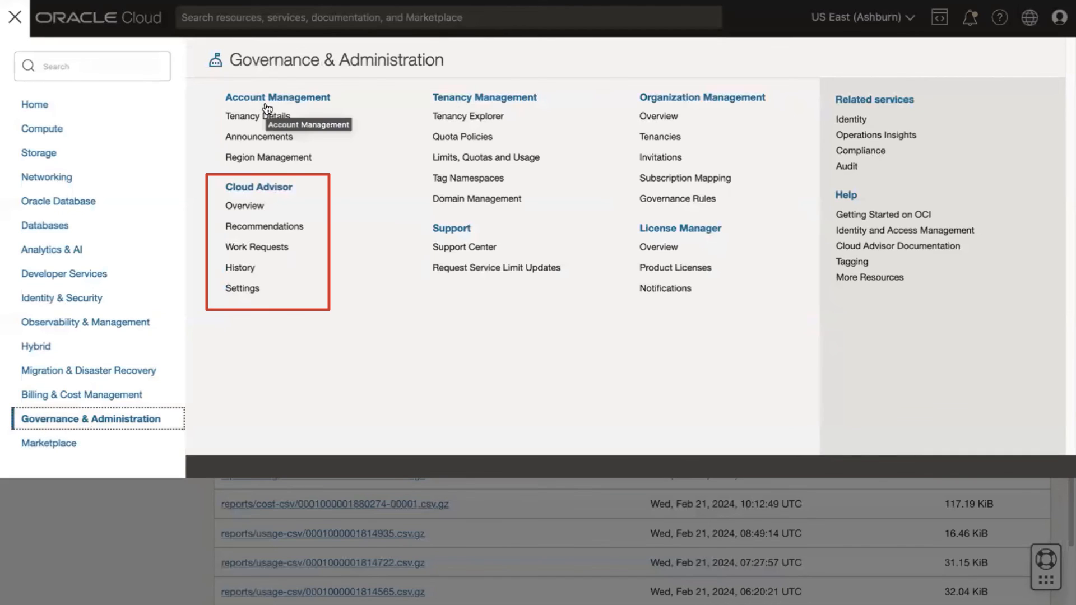
Step: Open Cloud Advisor Overview and scroll through the recommendation summary cards
left_click(244, 206)
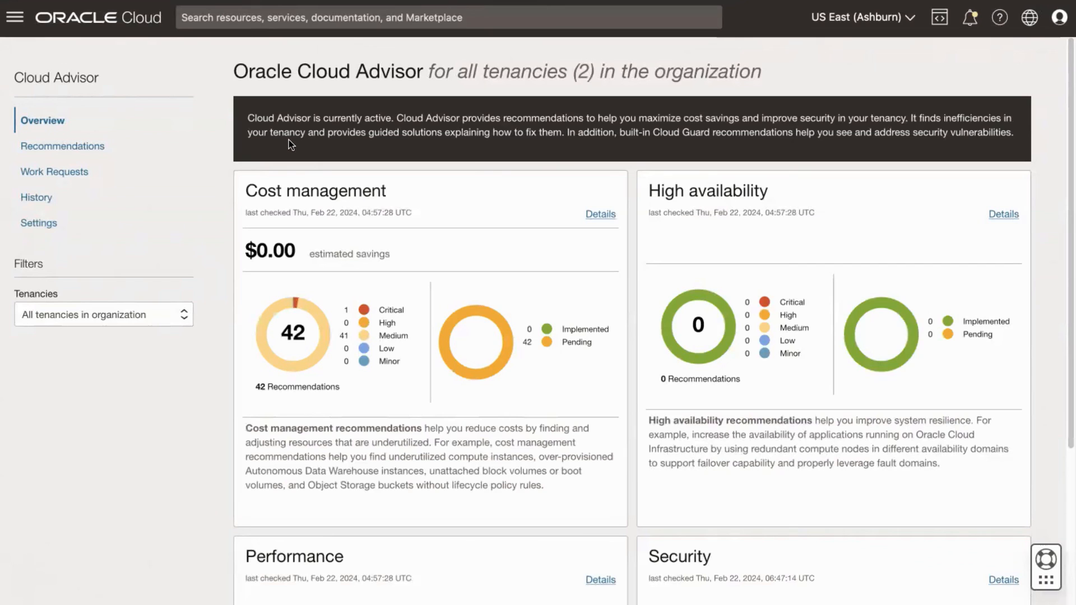
mouse_move(118, 146)
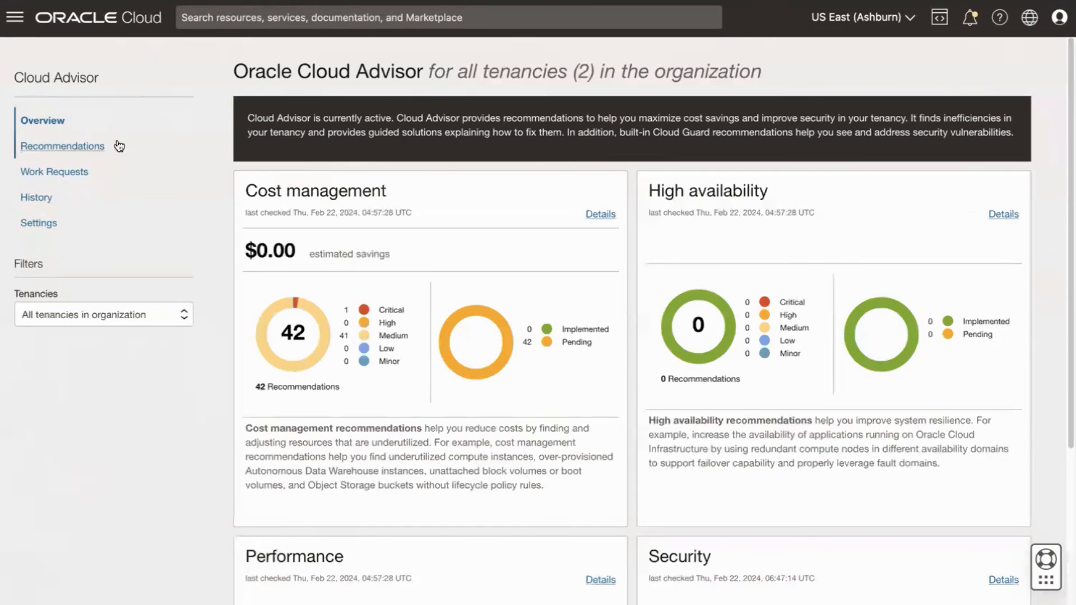
scroll("down", 3)
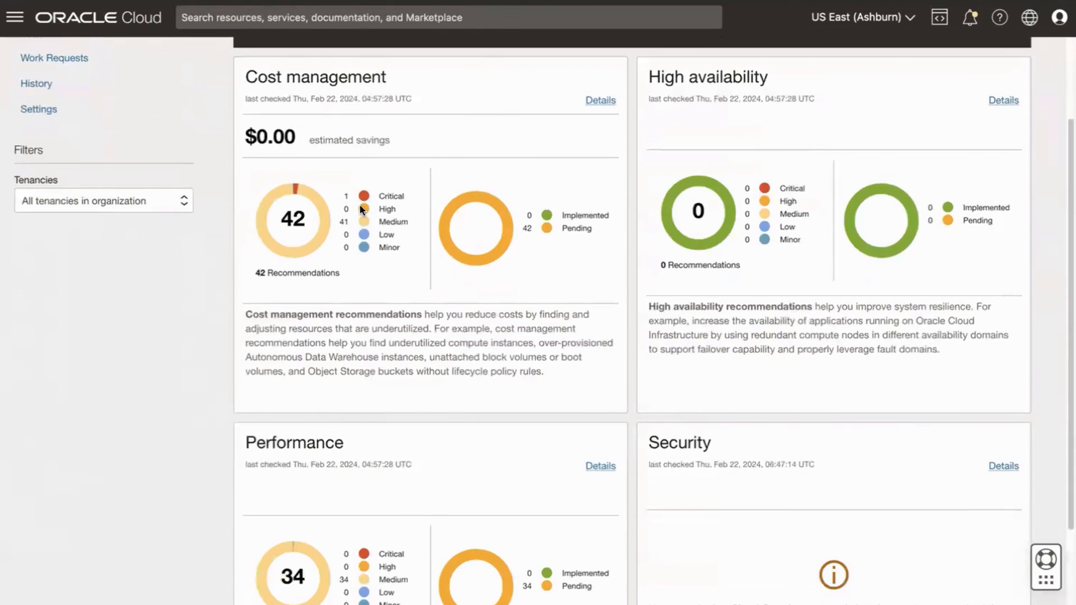
scroll("down", 3)
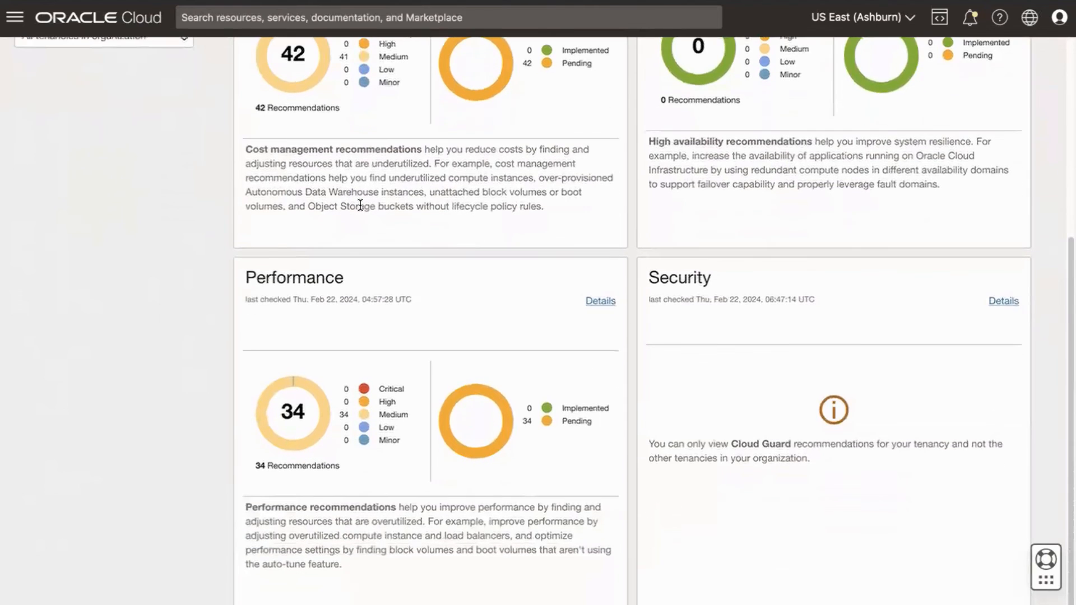
scroll("up", 3)
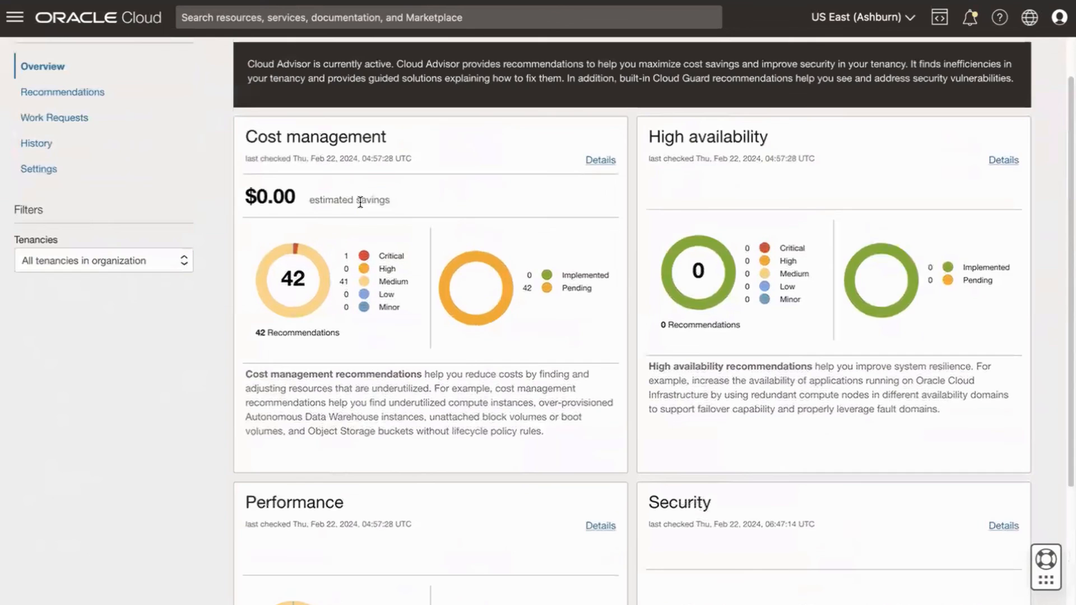